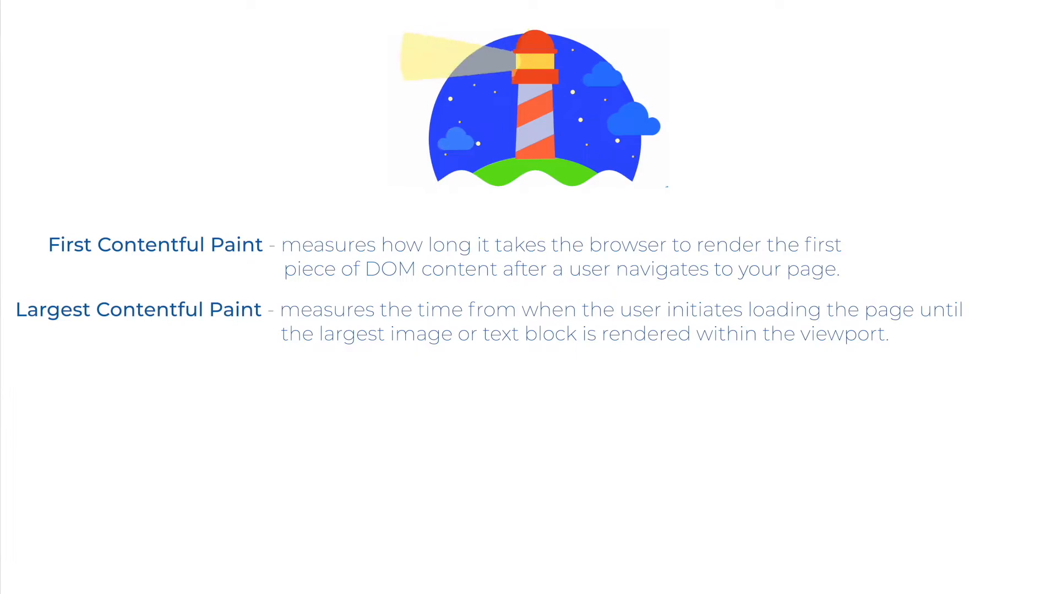
Run a desktop Lighthouse audit of zeitzu.com with all categories from the DevTools Lighthouse panel.
right_click(525, 231)
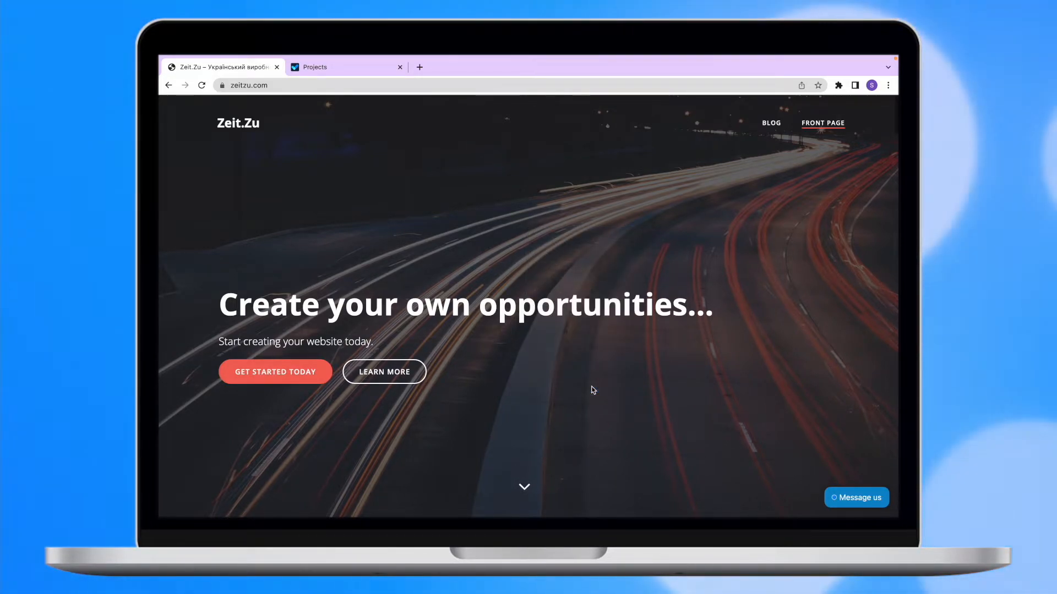
click(780, 102)
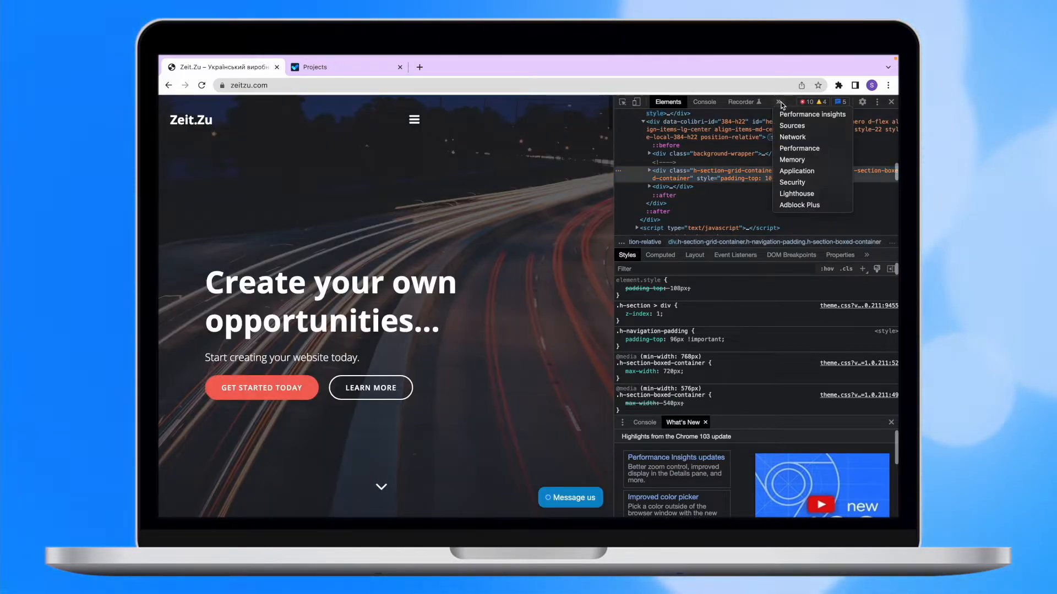
click(797, 194)
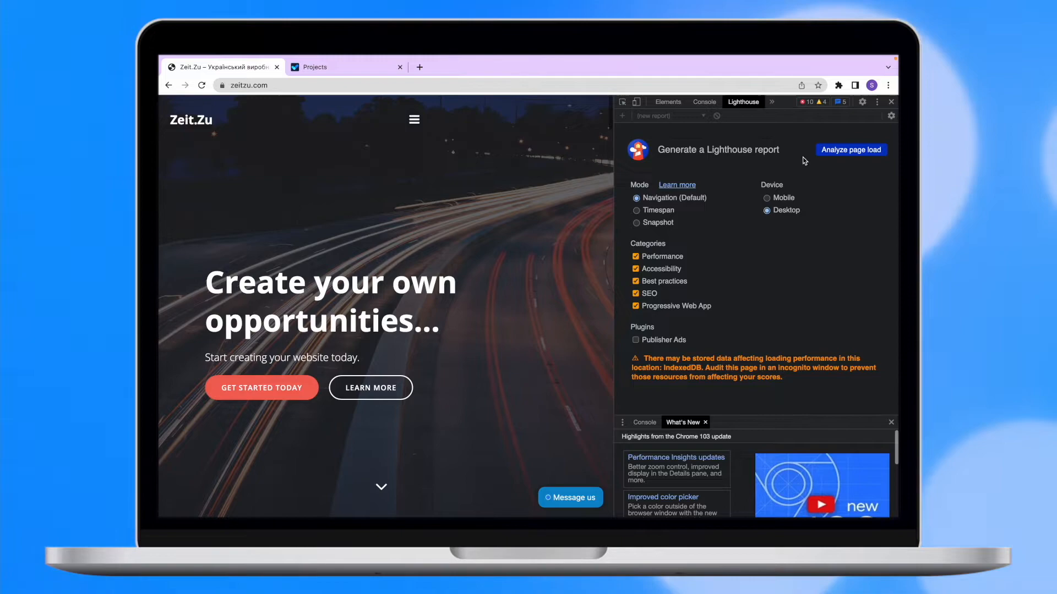
click(850, 150)
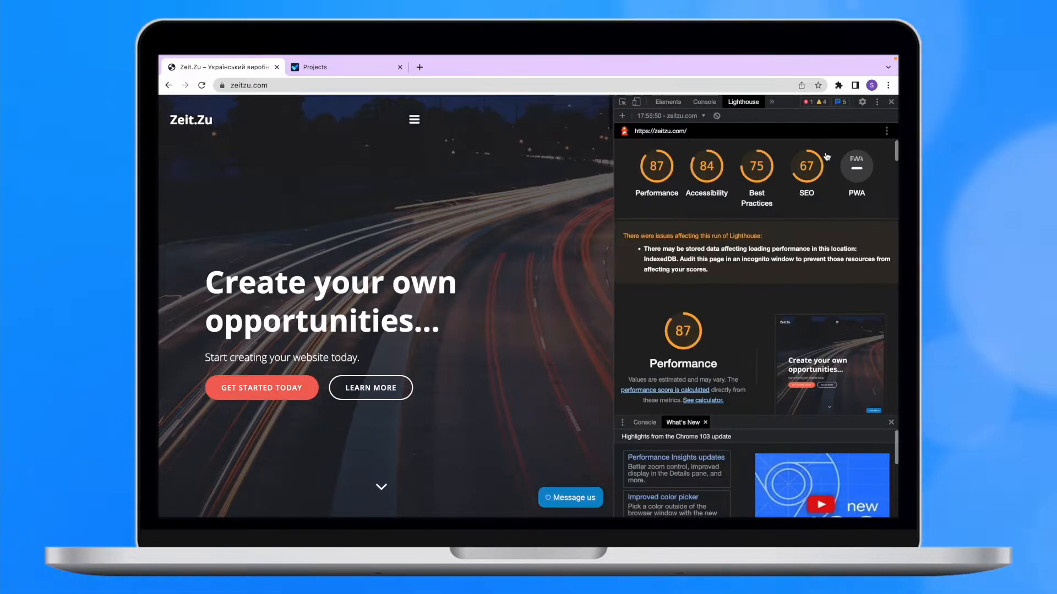
scroll(down, 3)
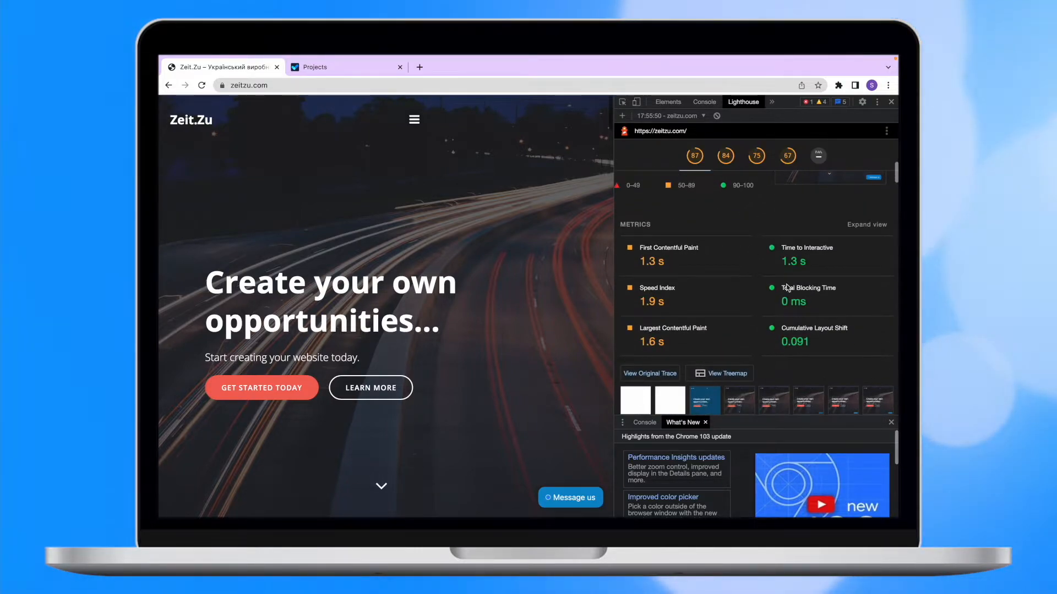
scroll(down, 3)
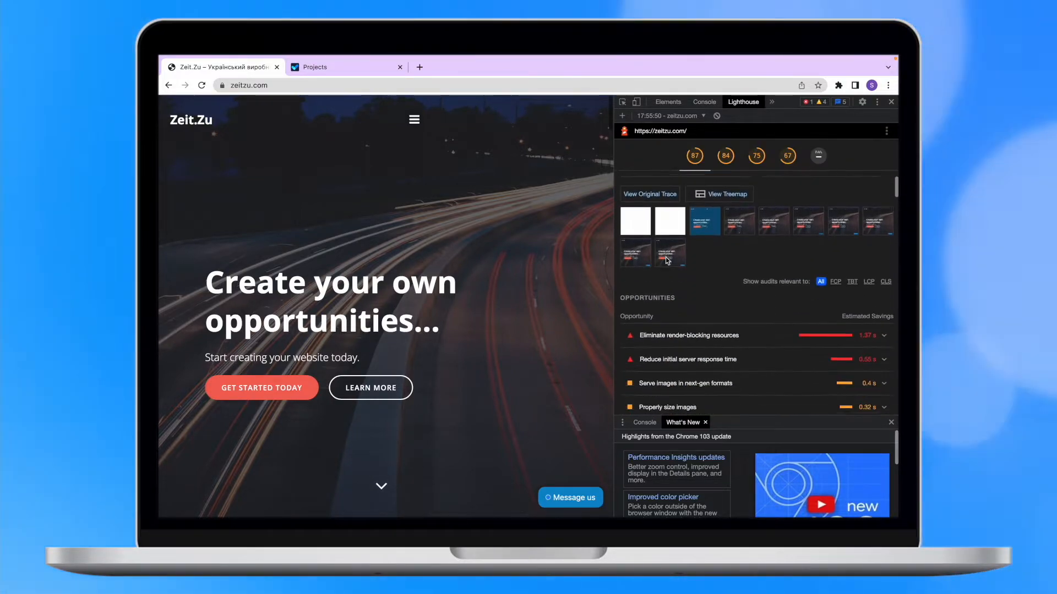
scroll(down, 3)
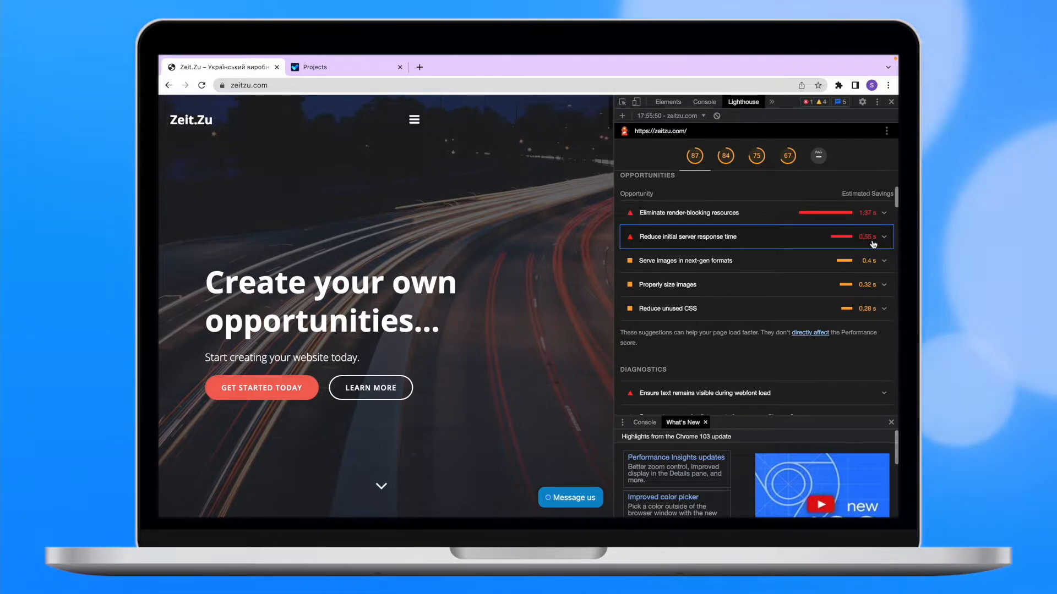
scroll(down, 3)
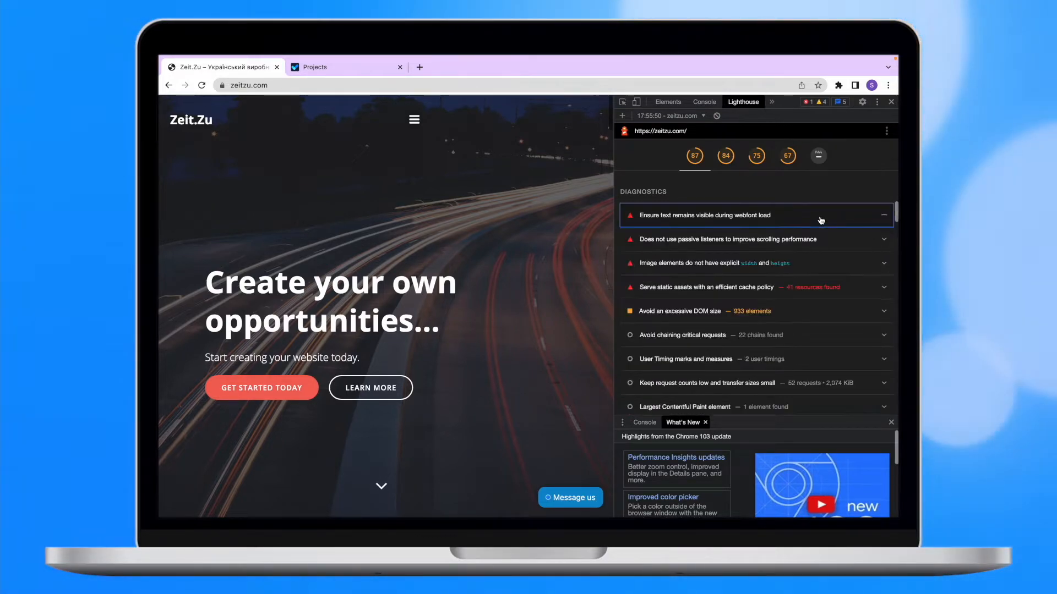
click(725, 156)
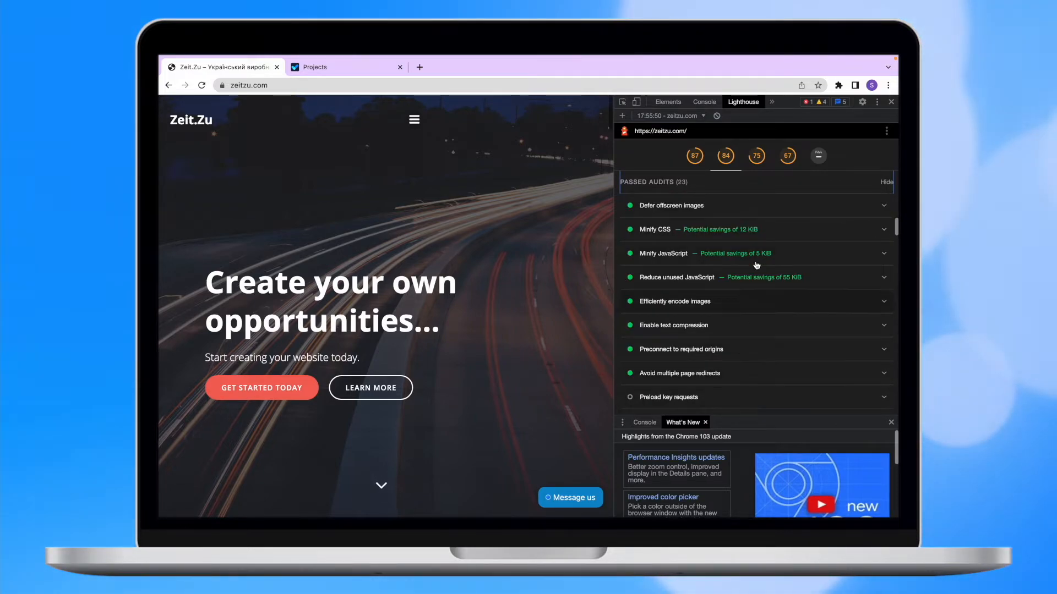
mouse_move(726, 225)
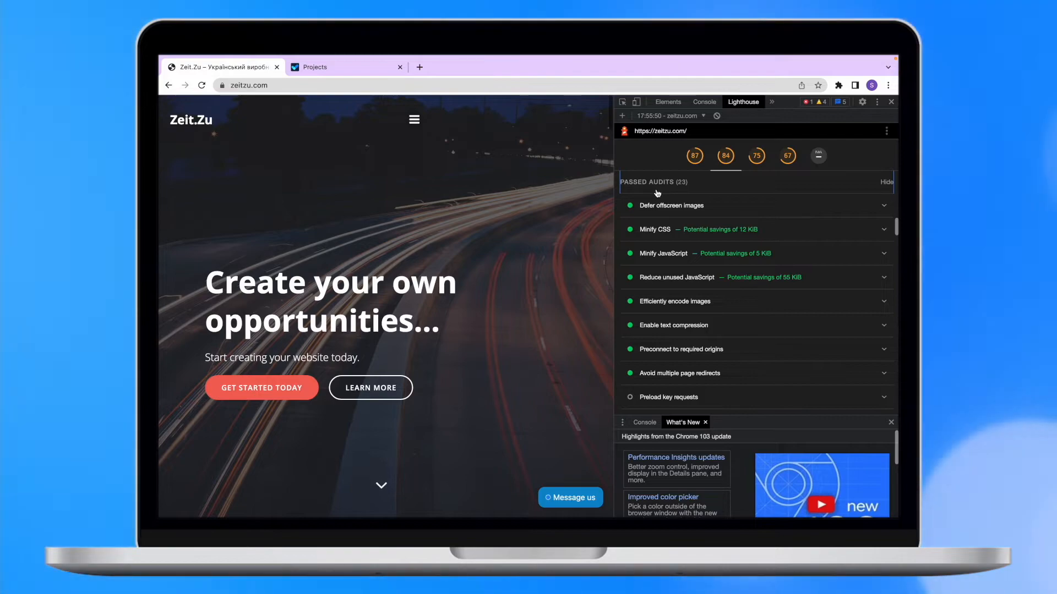
Run Sitechecker's On Page Checker on zeitzu.com from the projects page.
click(346, 67)
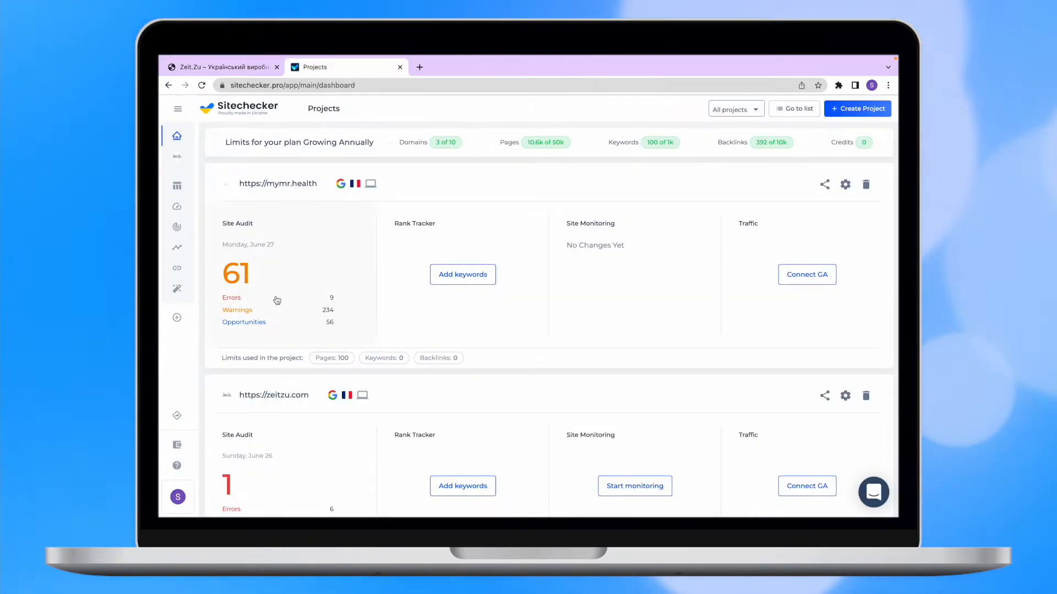
click(176, 318)
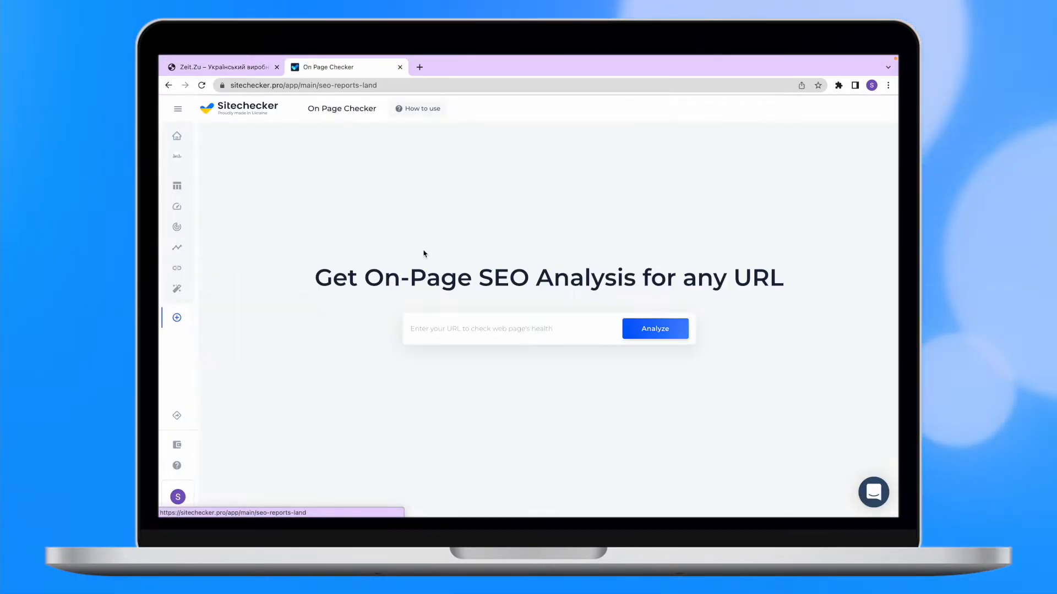
click(653, 329)
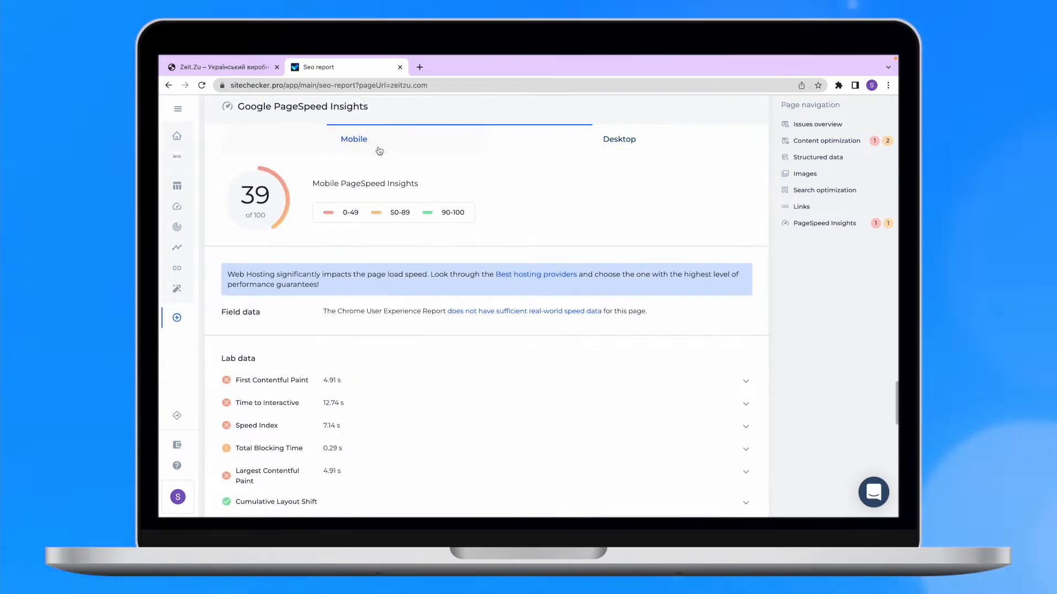
Expand the server response time and network payload audits in Sitechecker's PageSpeed section.
scroll(down, 3)
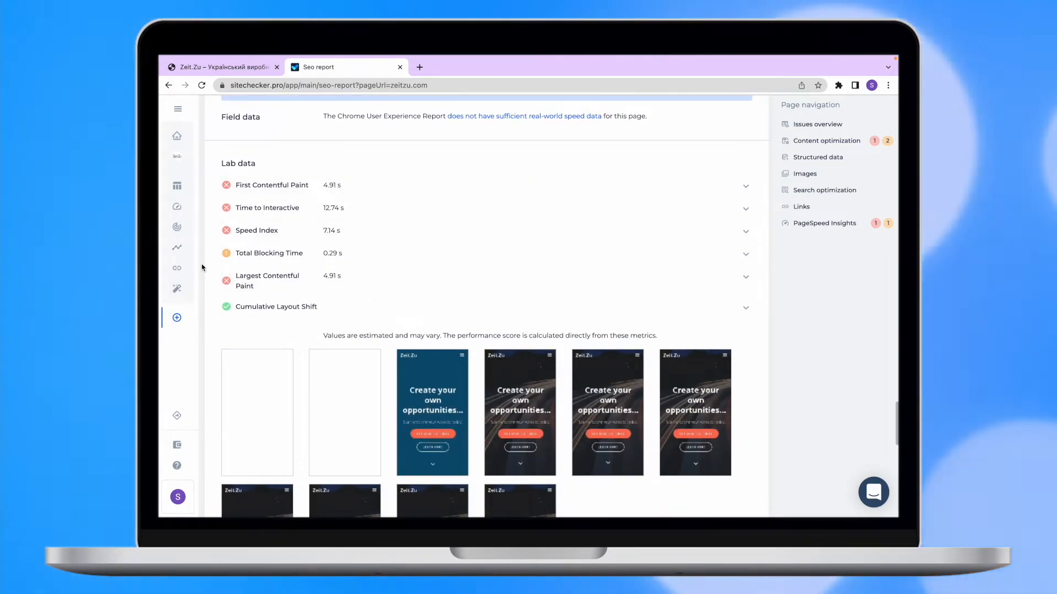
scroll(down, 3)
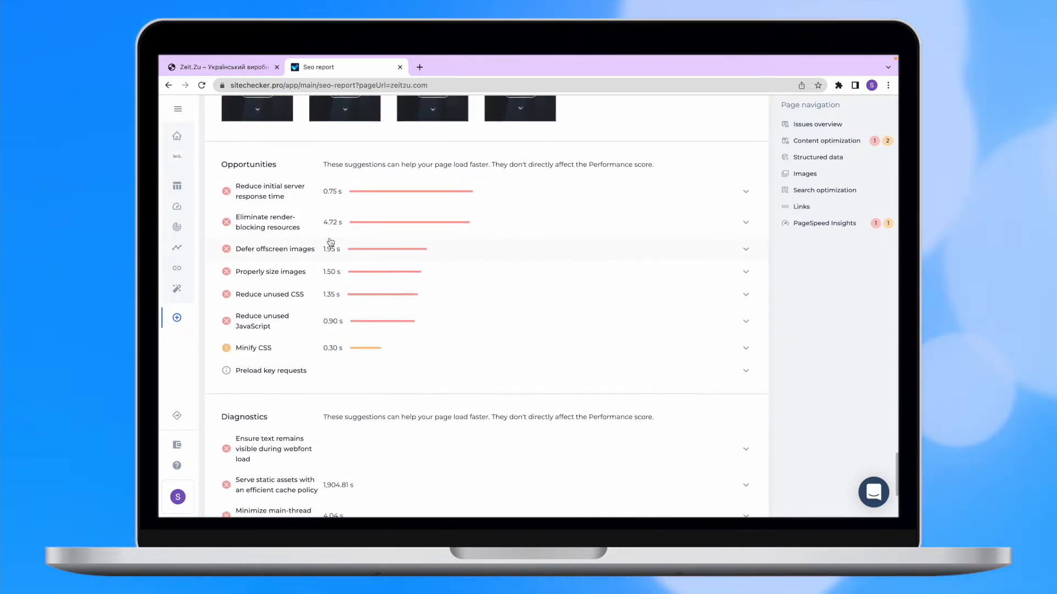
scroll(down, 3)
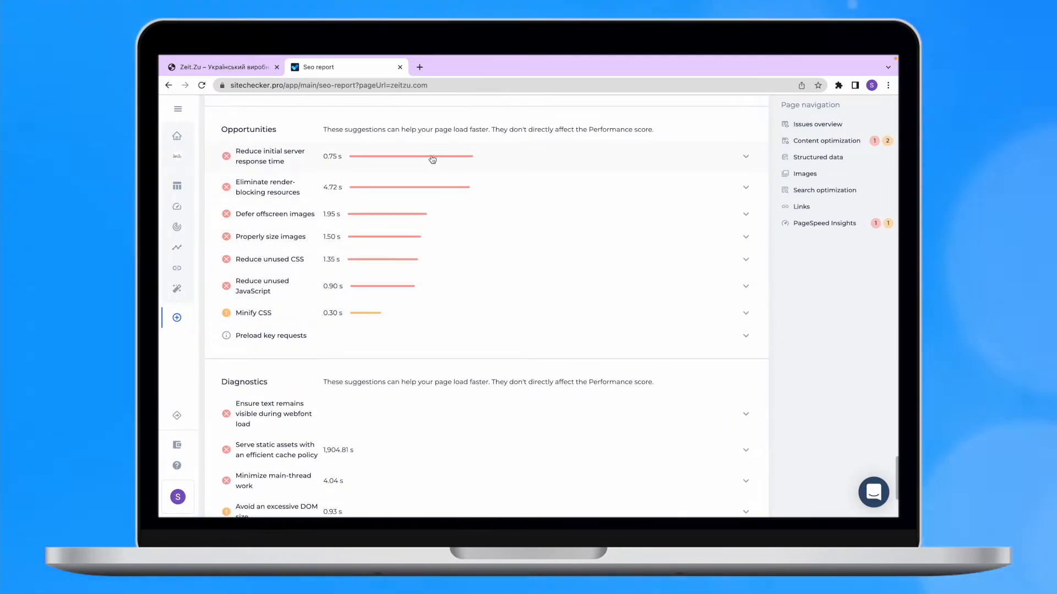
click(745, 156)
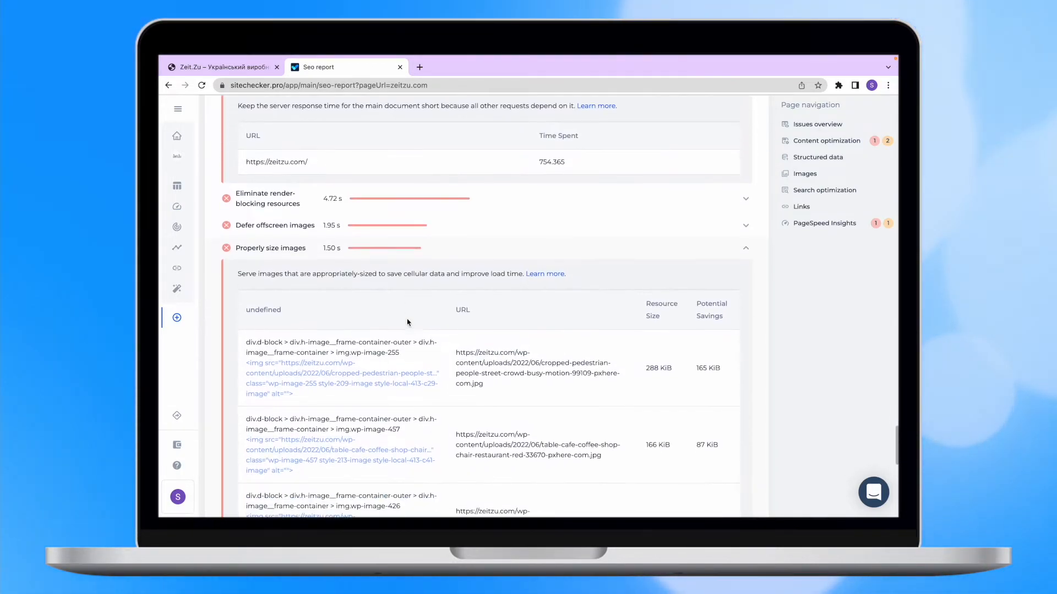
scroll(down, 3)
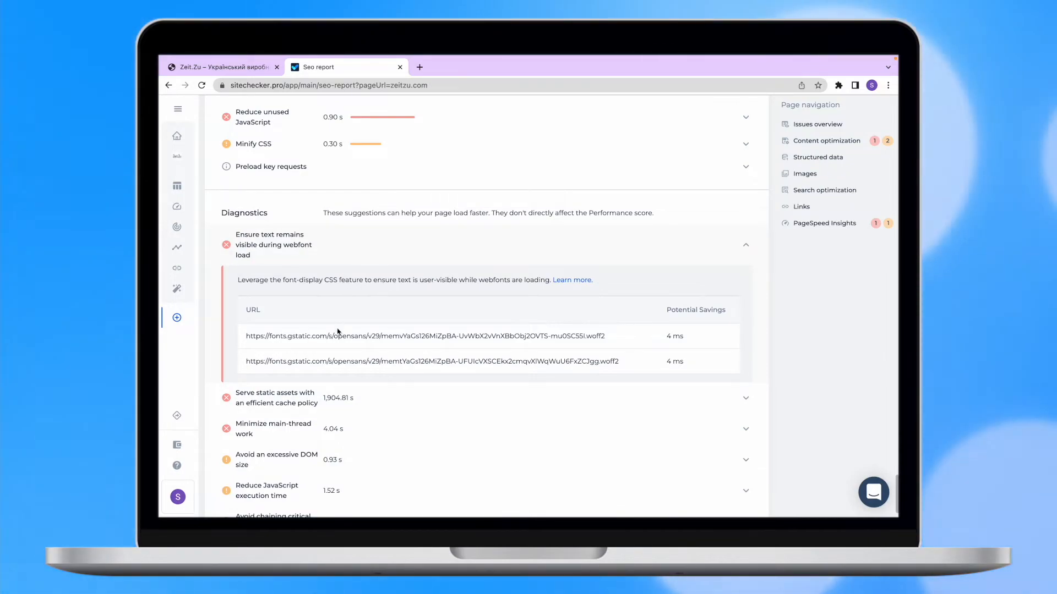
scroll(down, 3)
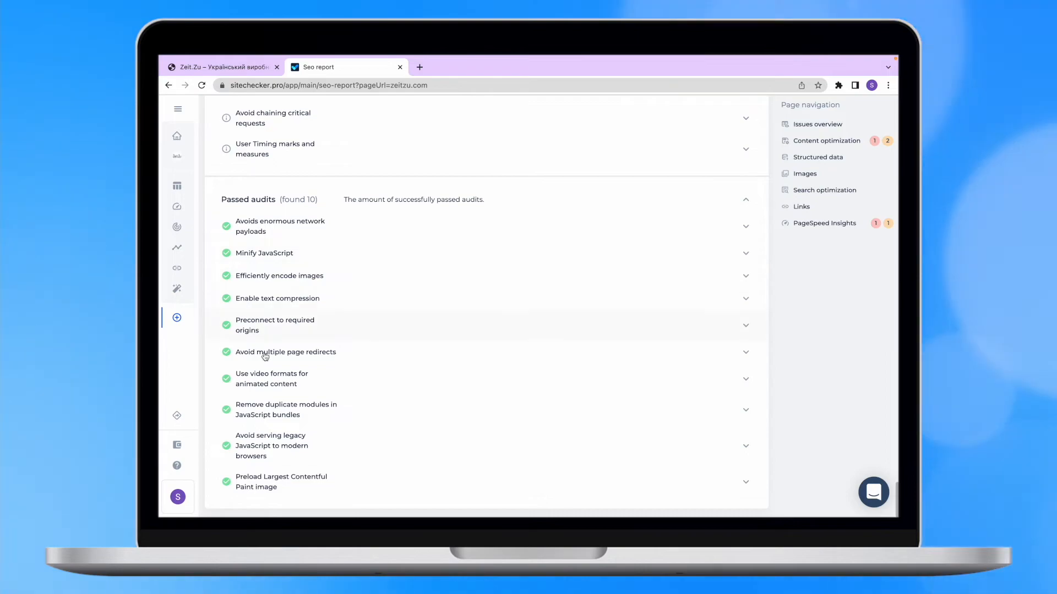
click(280, 225)
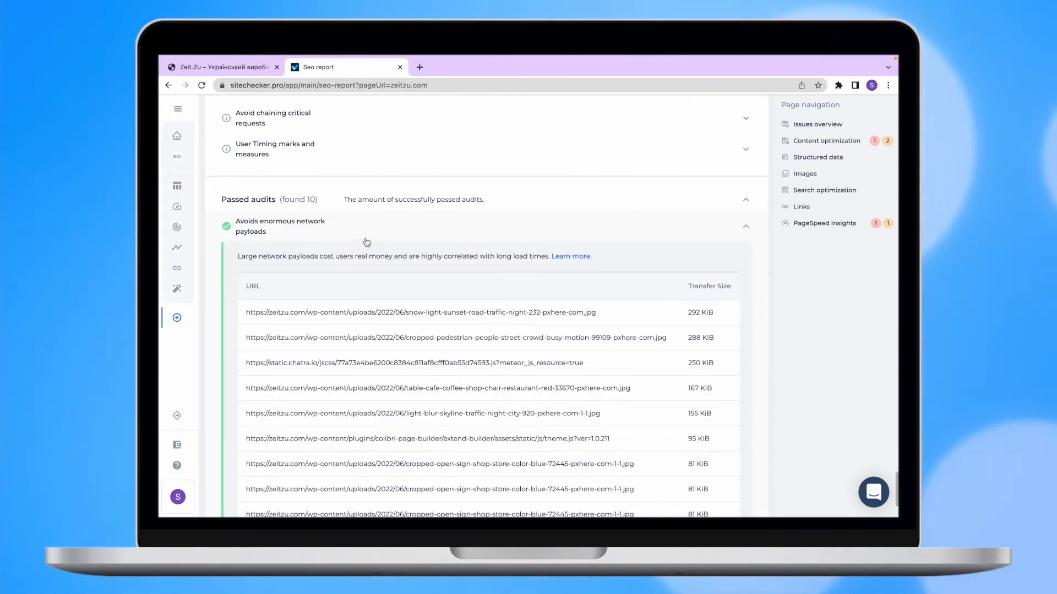